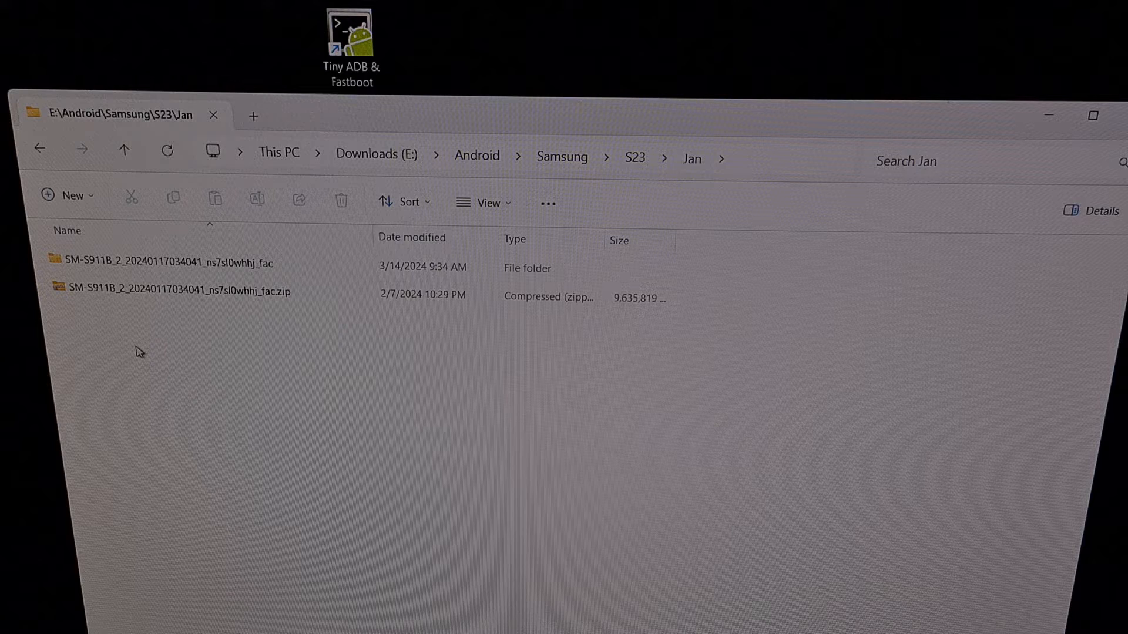
# Step: Open the extracted SM-S911B firmware folder and select all its contents
pyautogui.click(172, 294)
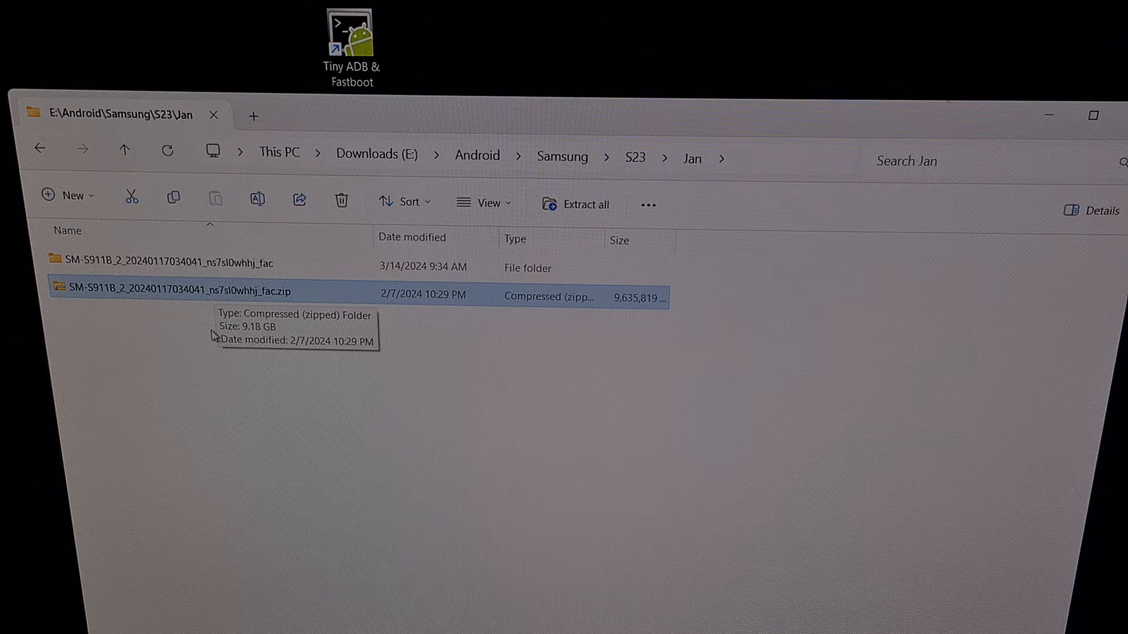
pyautogui.click(169, 262)
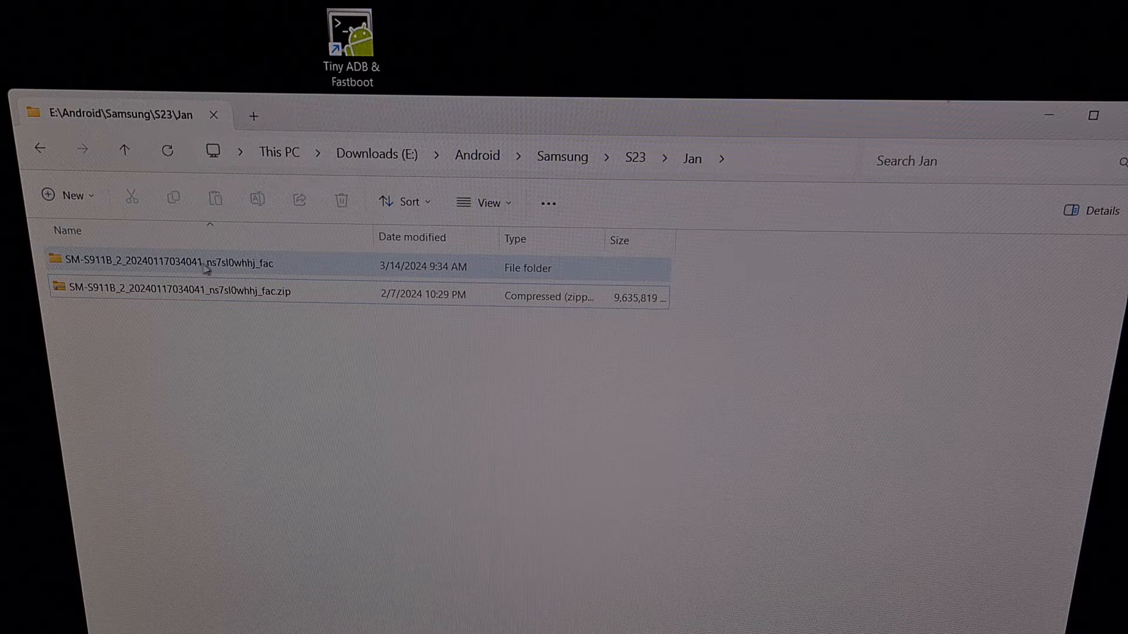
pyautogui.moveTo(205, 265)
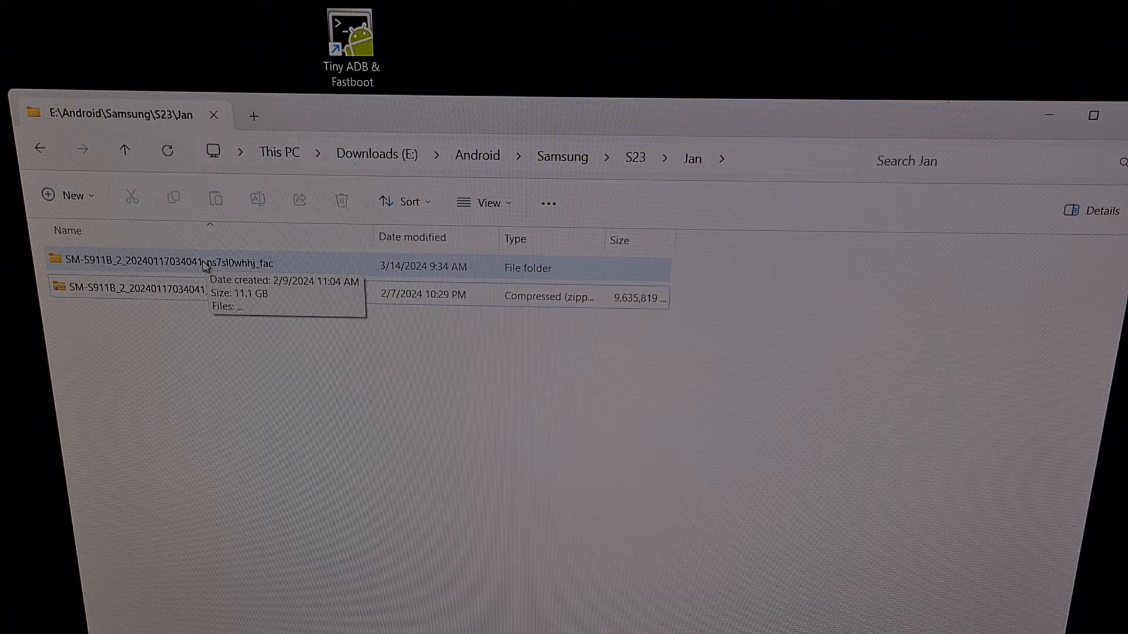
pyautogui.doubleClick(165, 262)
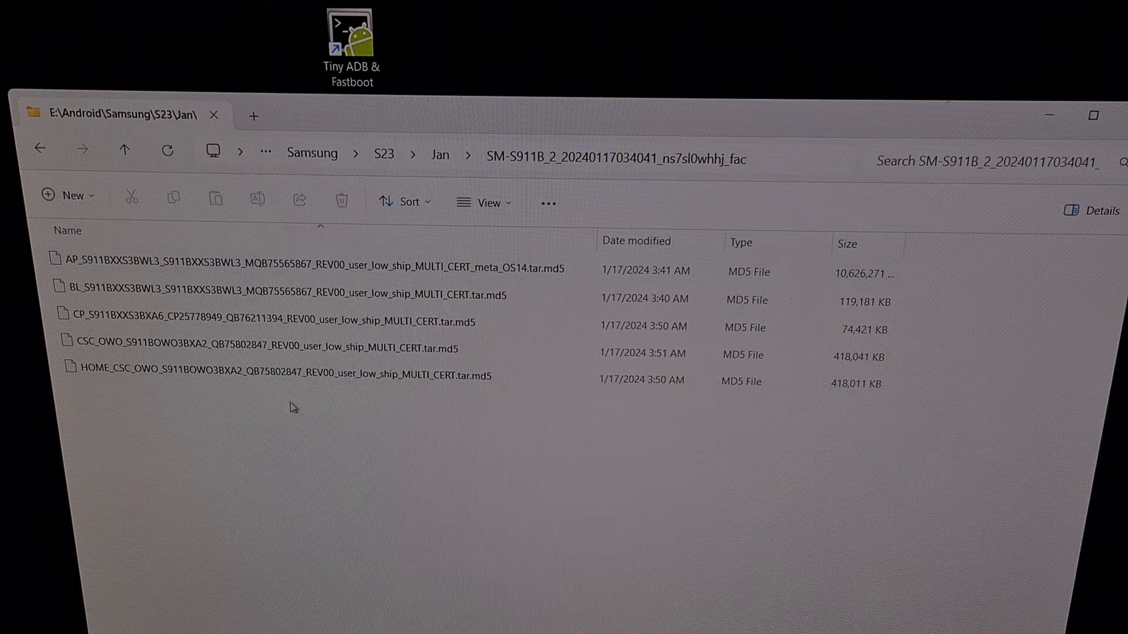
pyautogui.press('ctrl+a')
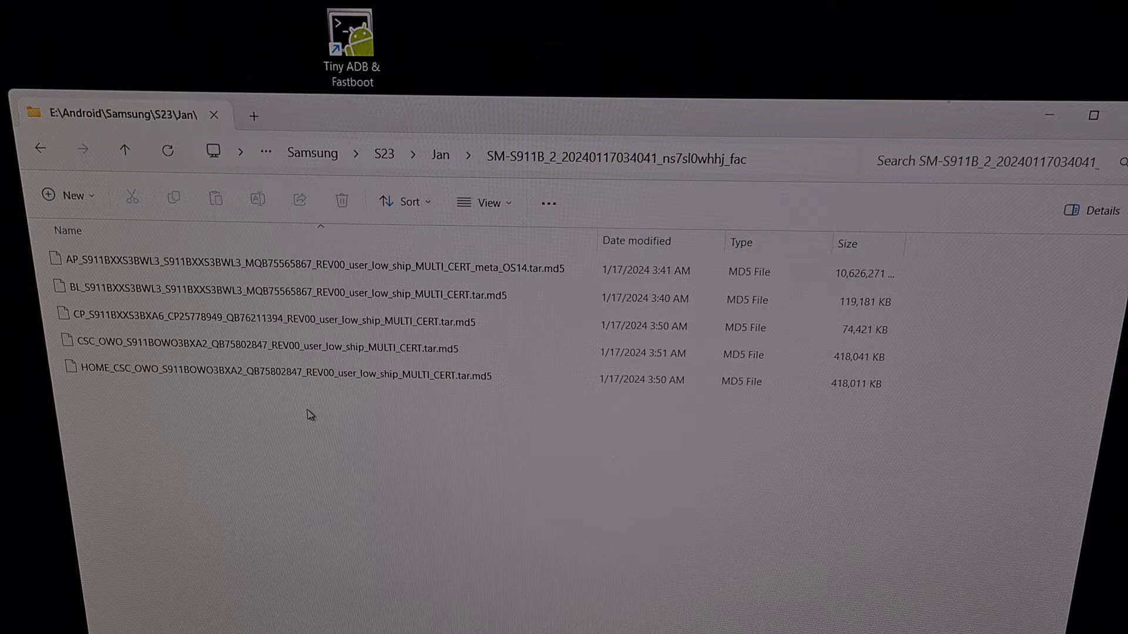
# Step: Review the HOME_CSC, CP, BL and AP tar.md5 firmware files one by one
pyautogui.click(288, 376)
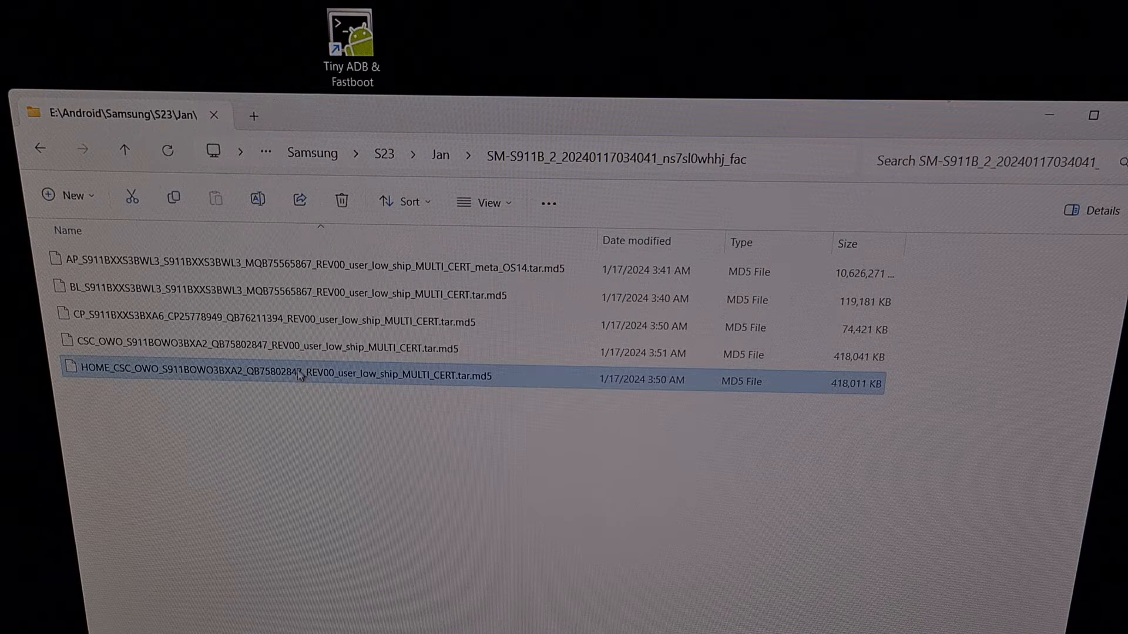
pyautogui.click(273, 322)
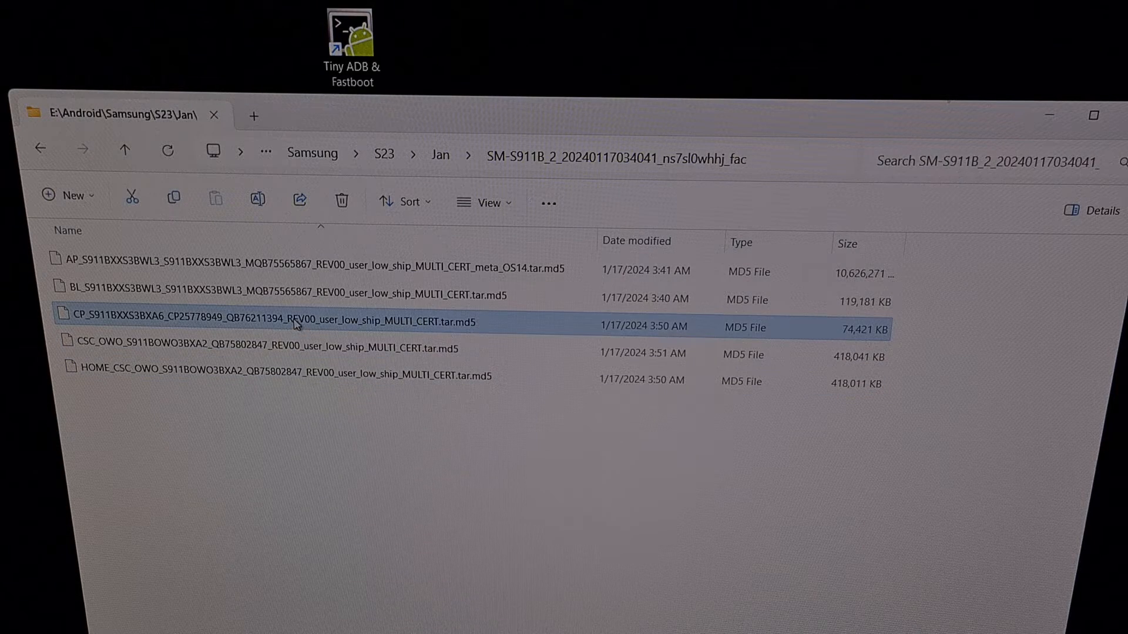
pyautogui.click(287, 295)
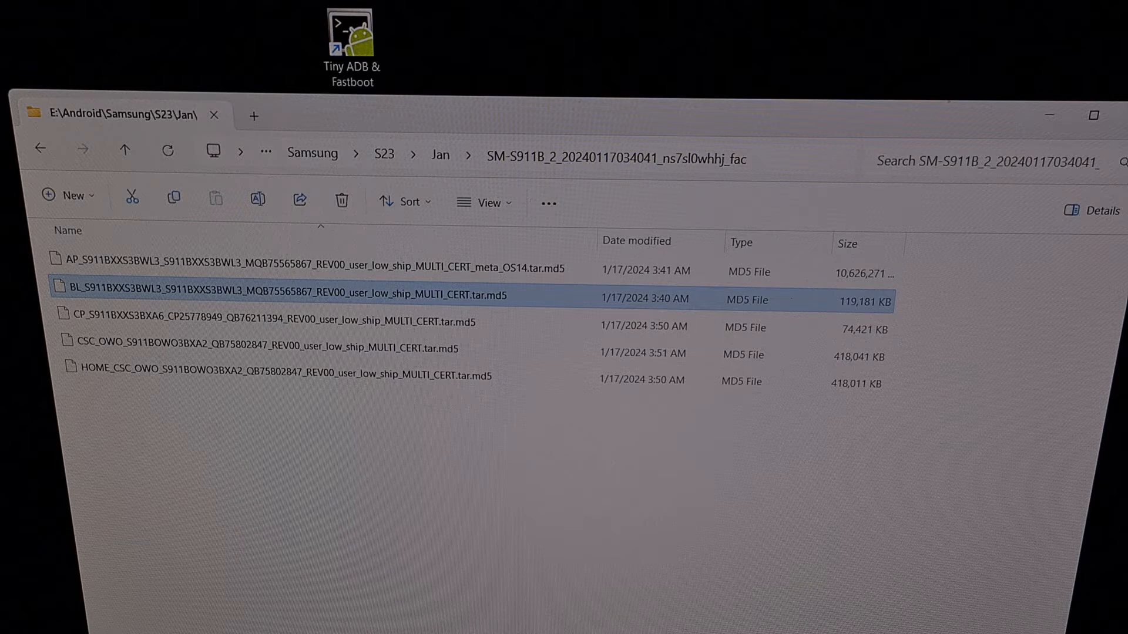
pyautogui.moveTo(242, 463)
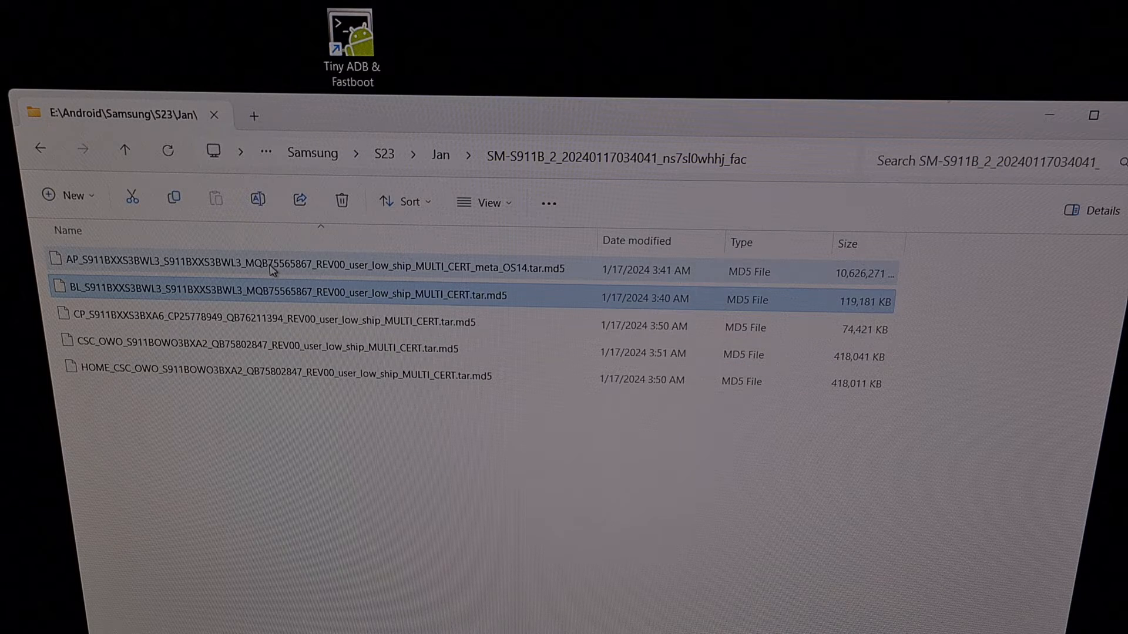
pyautogui.click(316, 271)
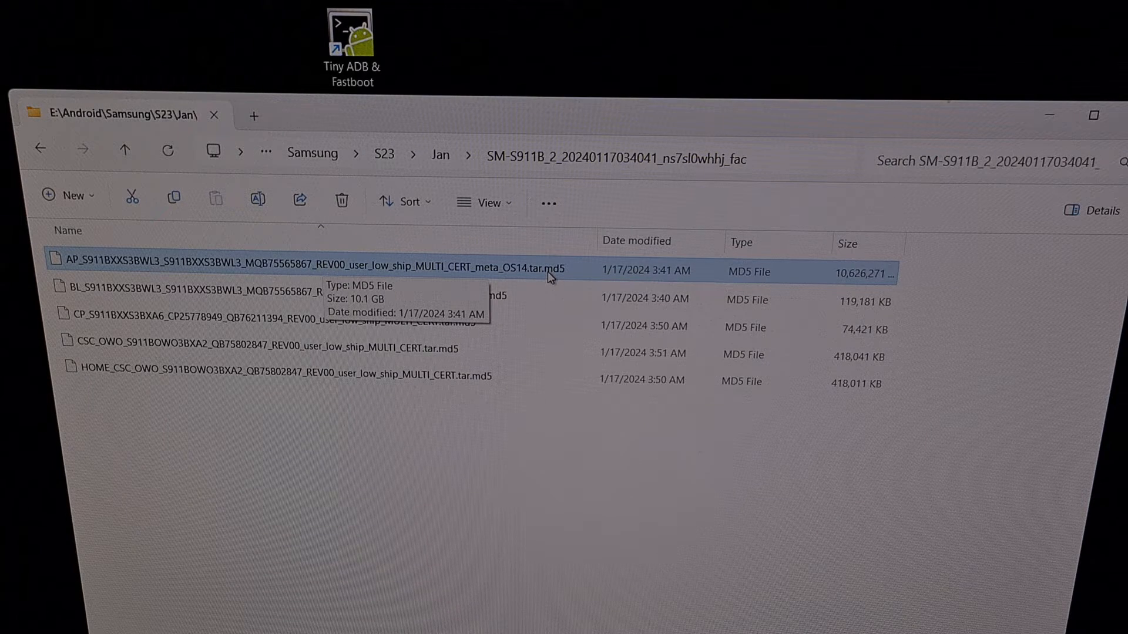
pyautogui.moveTo(544, 279)
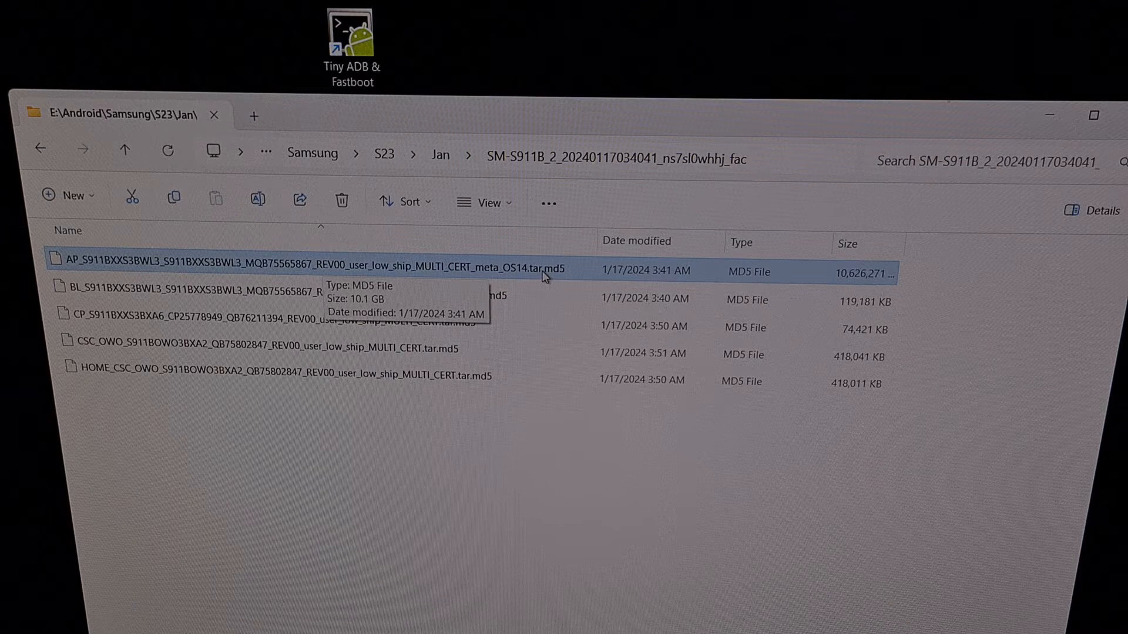
# Step: Rename the AP firmware file from .tar.md5 to .tar, confirming the extension change
pyautogui.click(316, 268)
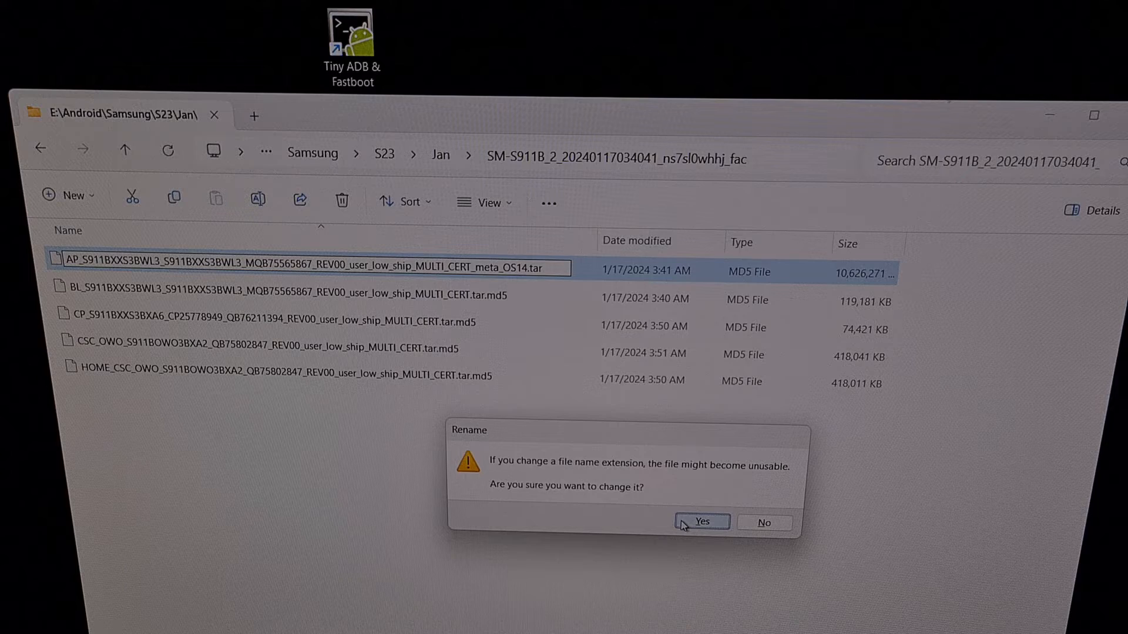
pyautogui.click(701, 521)
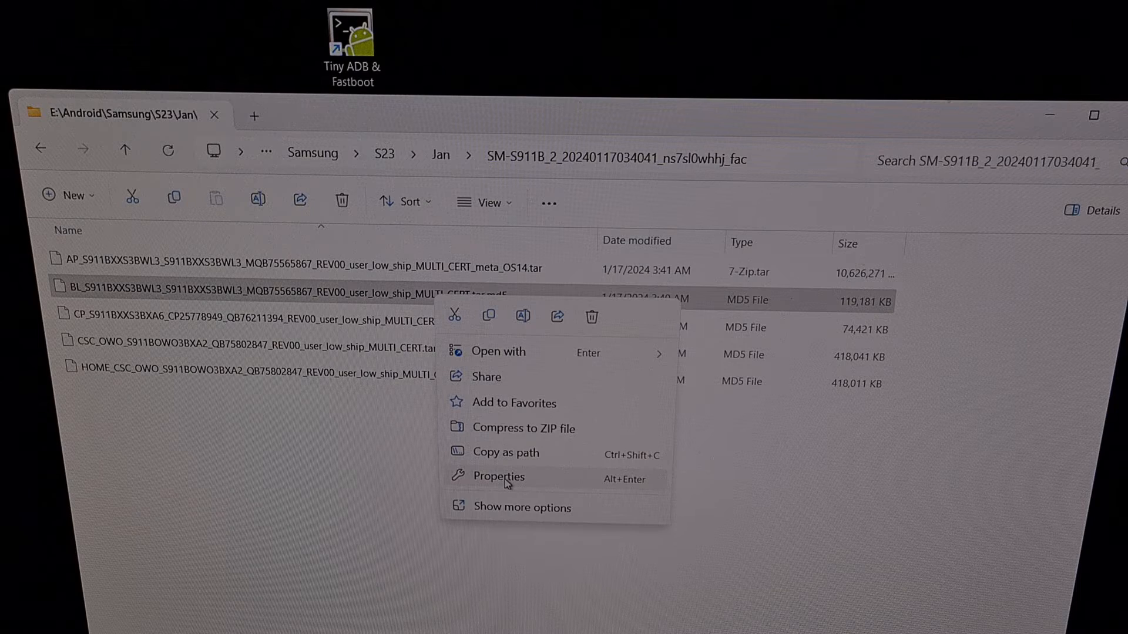
# Step: Rename the BL firmware file to end in .tar via its Properties, confirming the change
pyautogui.click(498, 476)
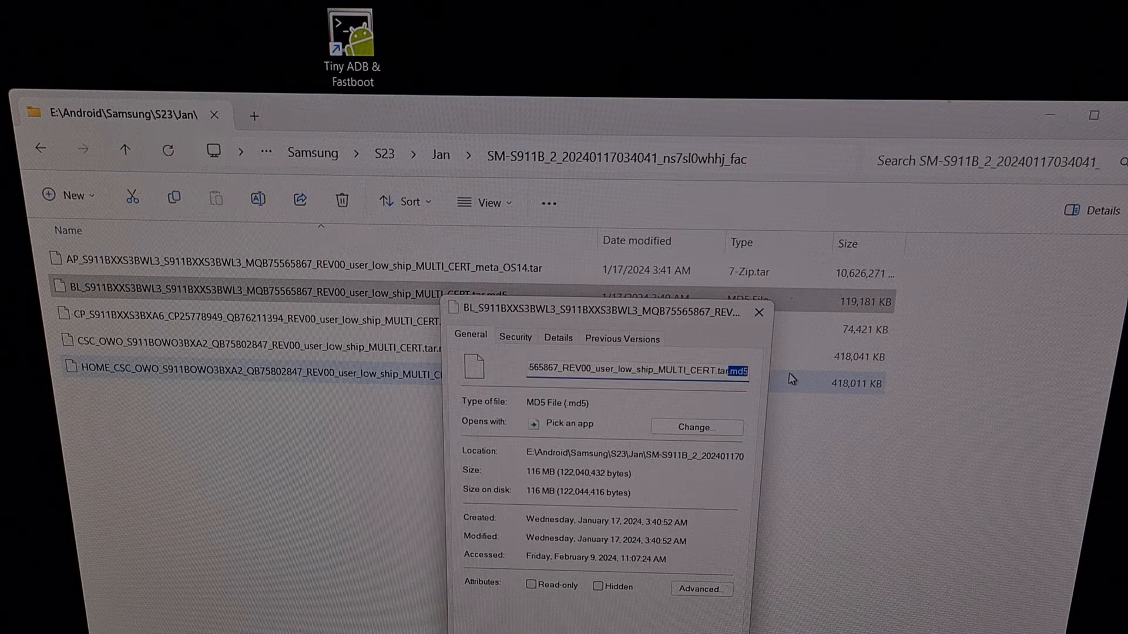
pyautogui.click(637, 371)
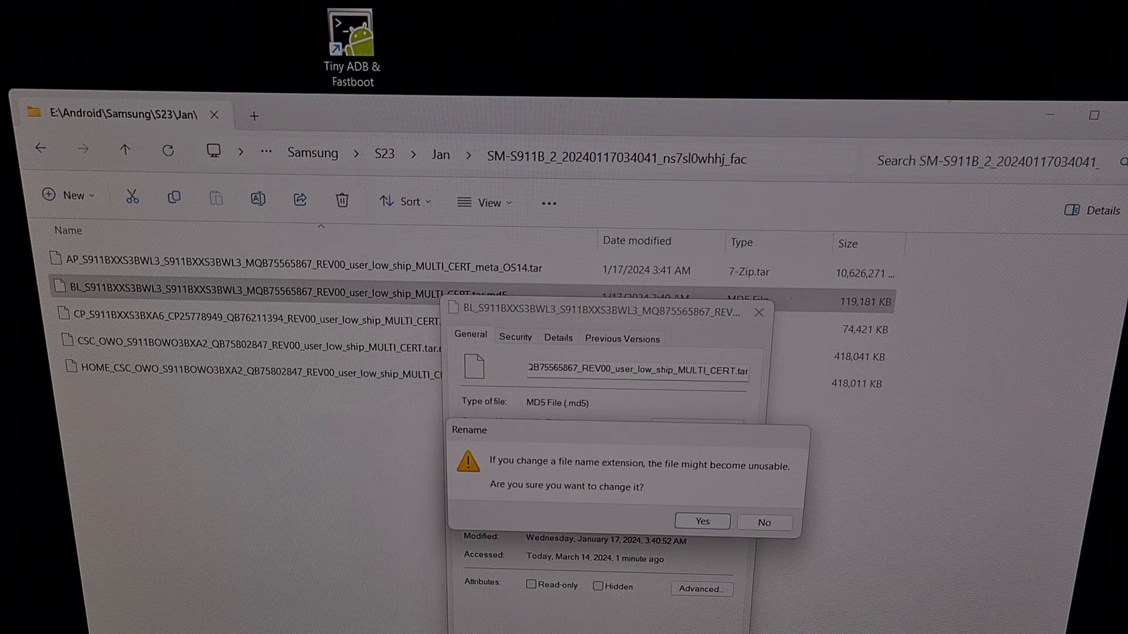
pyautogui.click(701, 522)
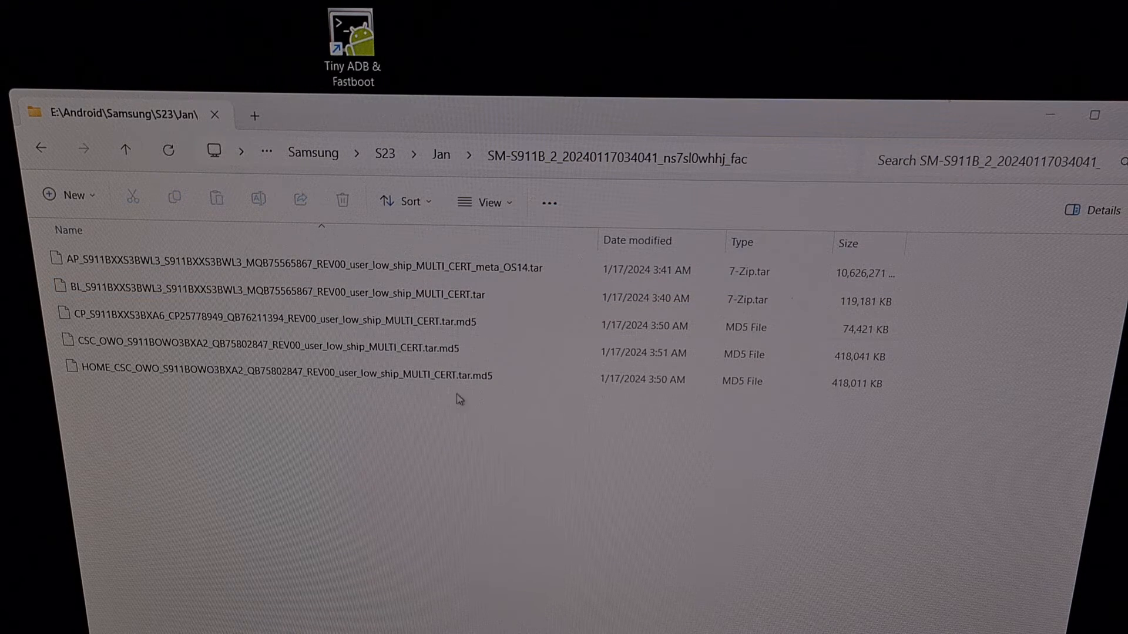
# Step: Open the renamed AP tar archive in 7-Zip
pyautogui.click(302, 267)
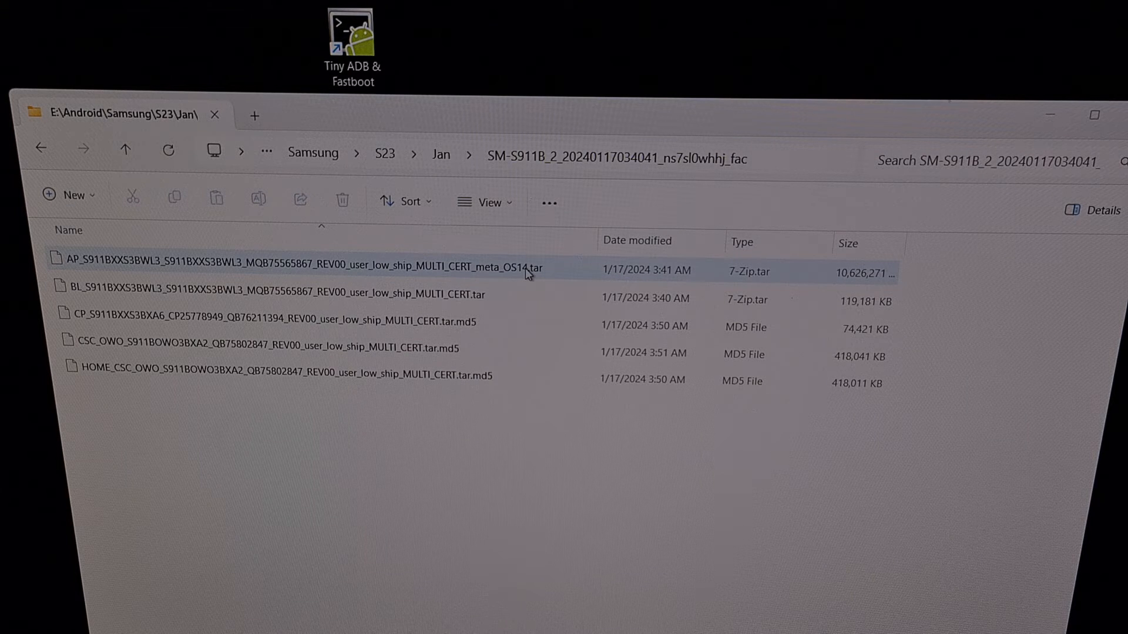
pyautogui.moveTo(517, 270)
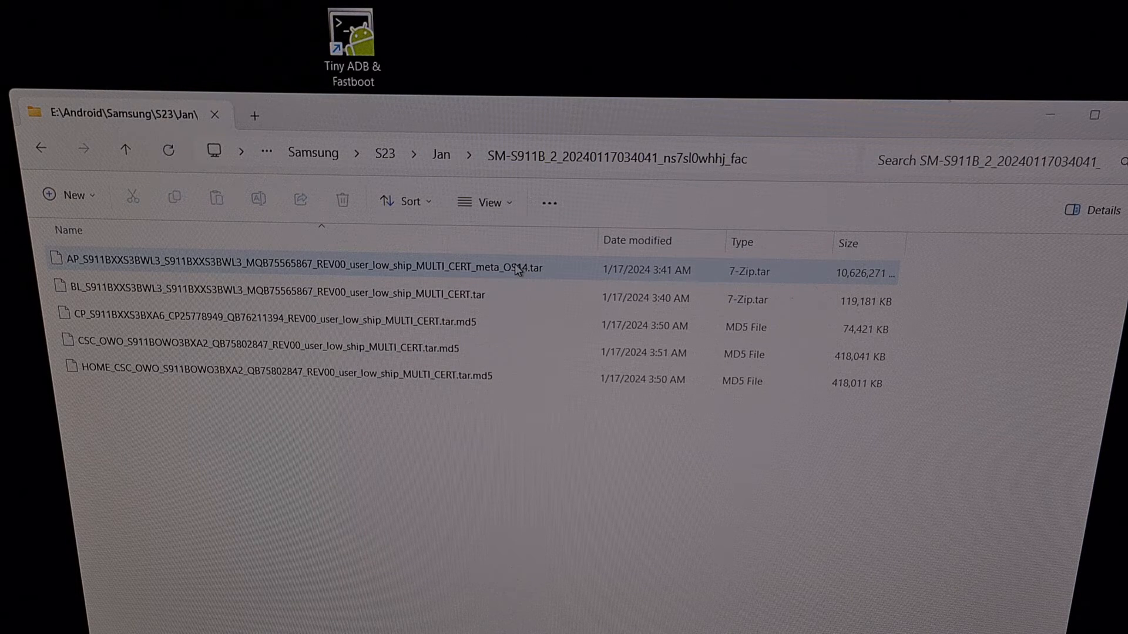
pyautogui.rightClick(516, 268)
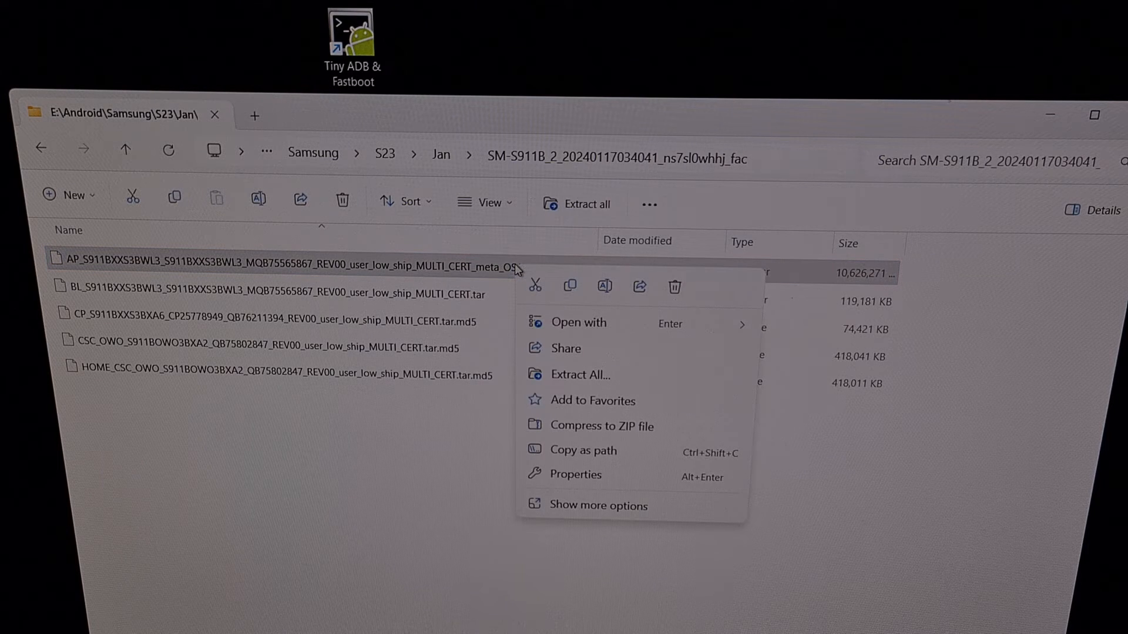
pyautogui.click(578, 322)
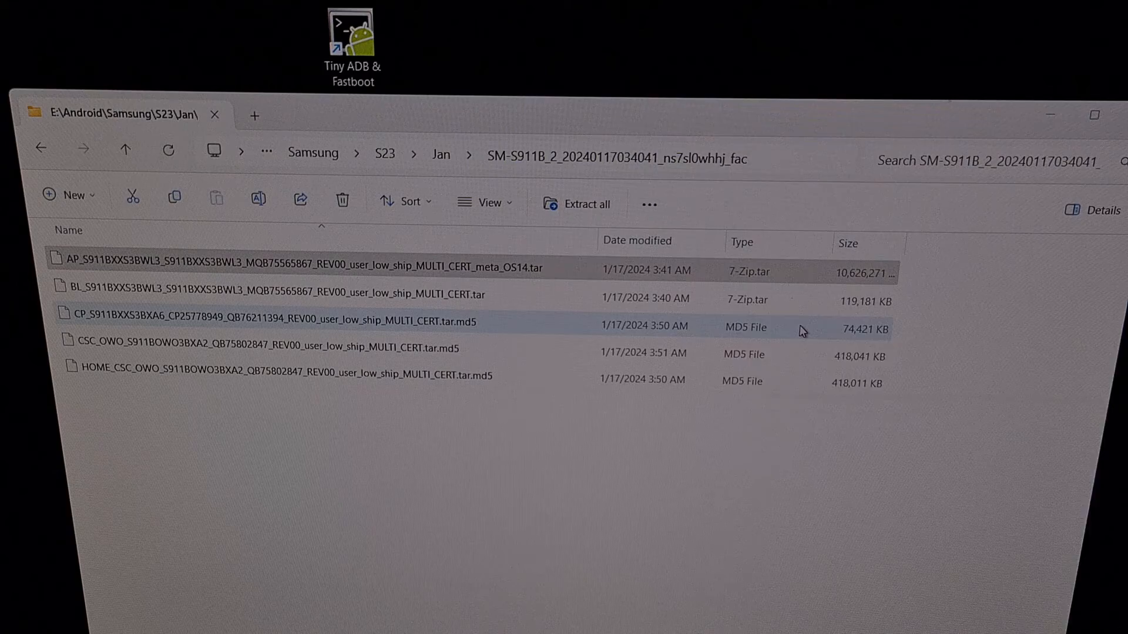
pyautogui.doubleClick(302, 266)
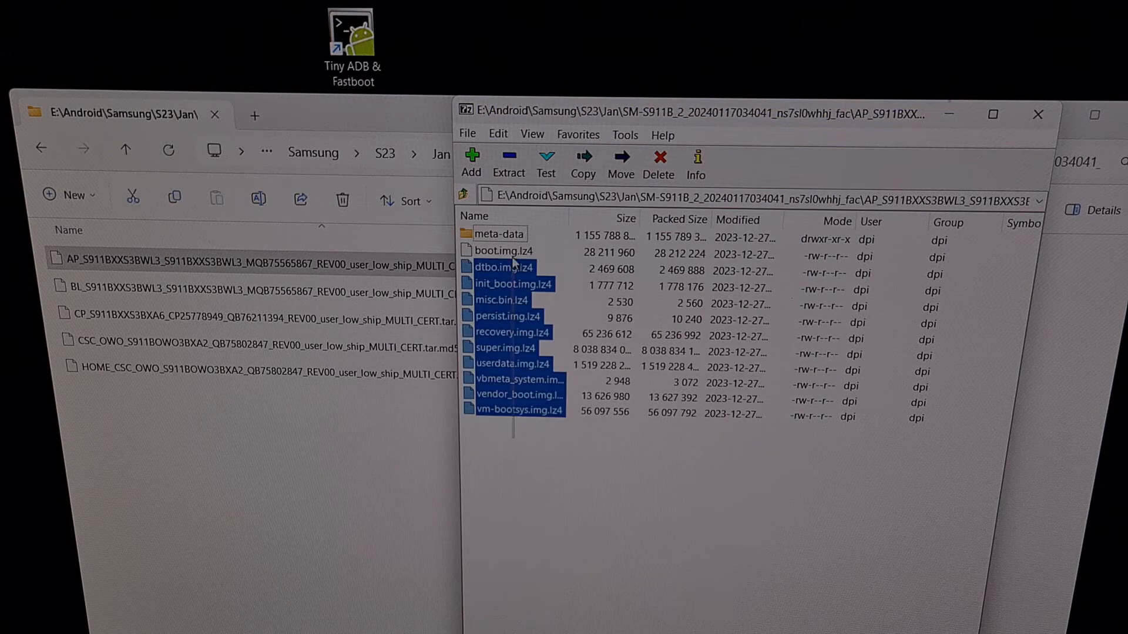
# Step: Copy boot.img.lz4 from the AP archive into the firmware folder
pyautogui.click(502, 250)
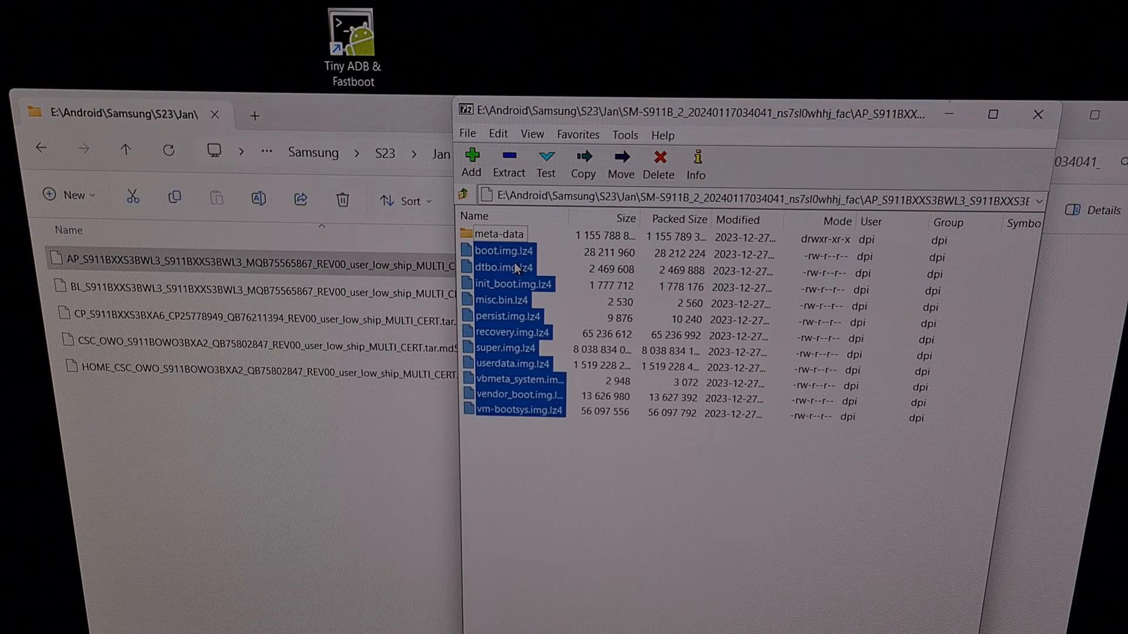
pyautogui.click(252, 264)
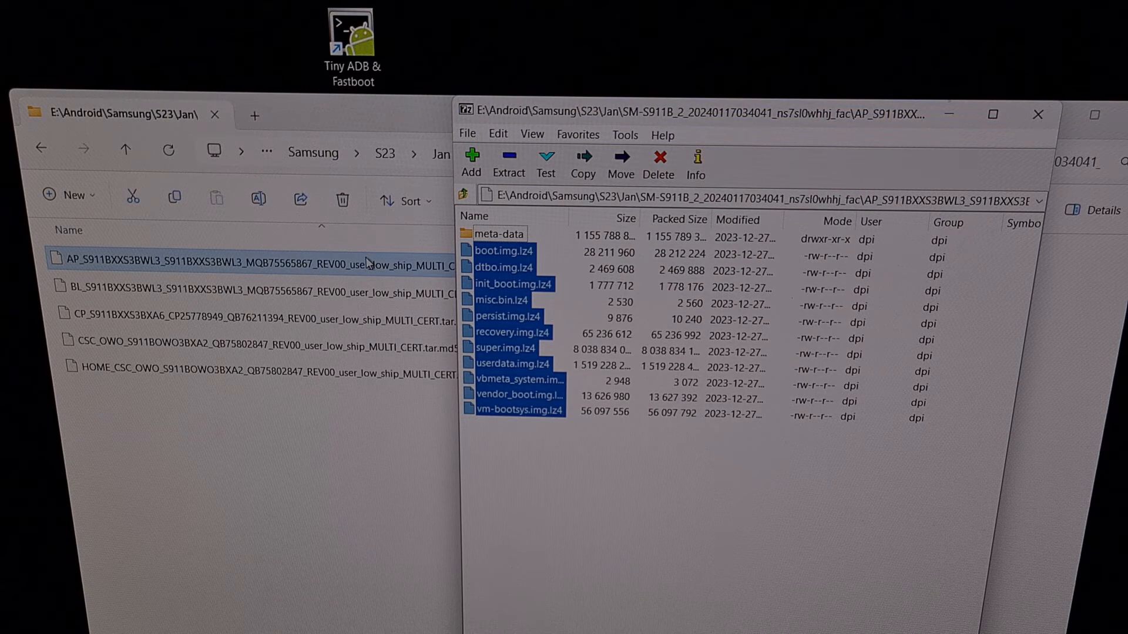
pyautogui.click(603, 482)
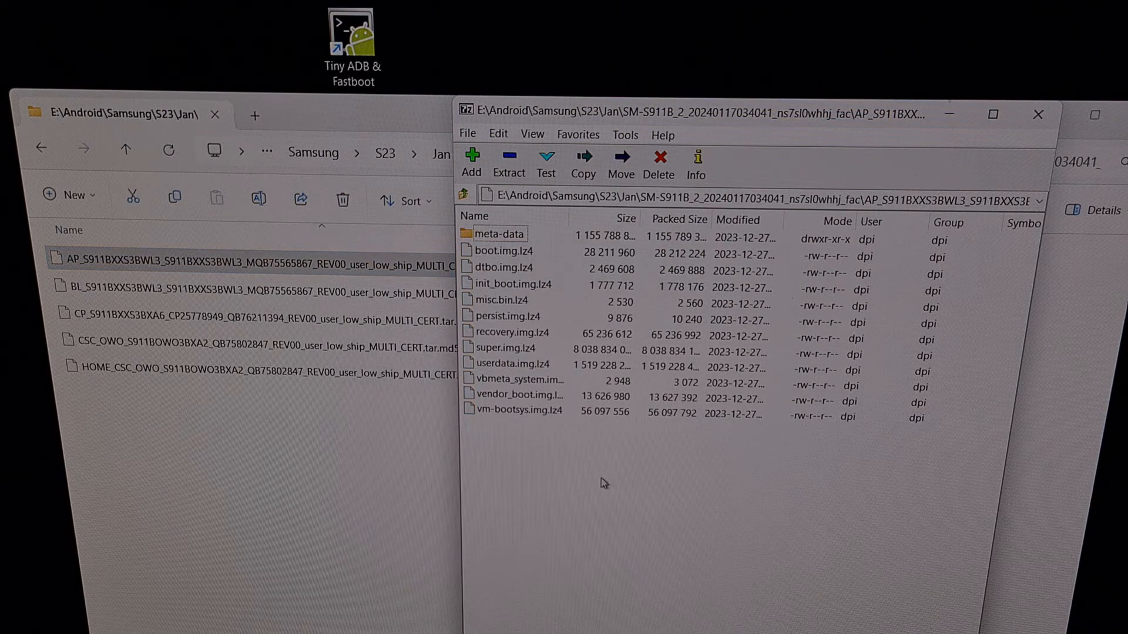
pyautogui.click(504, 251)
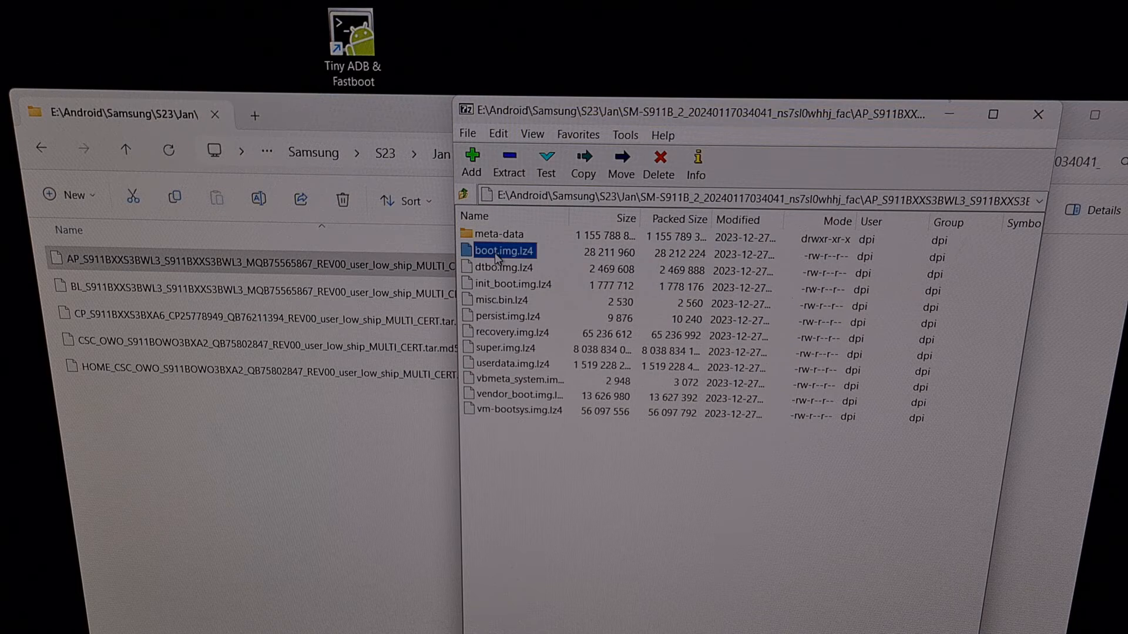
pyautogui.moveTo(559, 351)
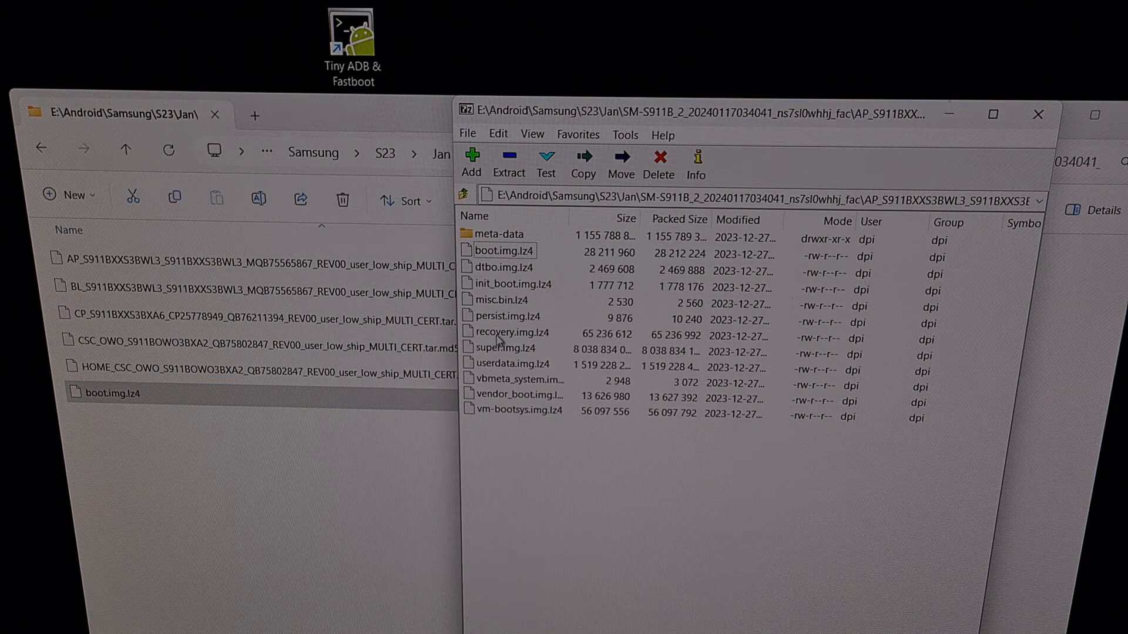
# Step: Copy recovery.img.lz4 from the AP archive into the firmware folder
pyautogui.click(510, 333)
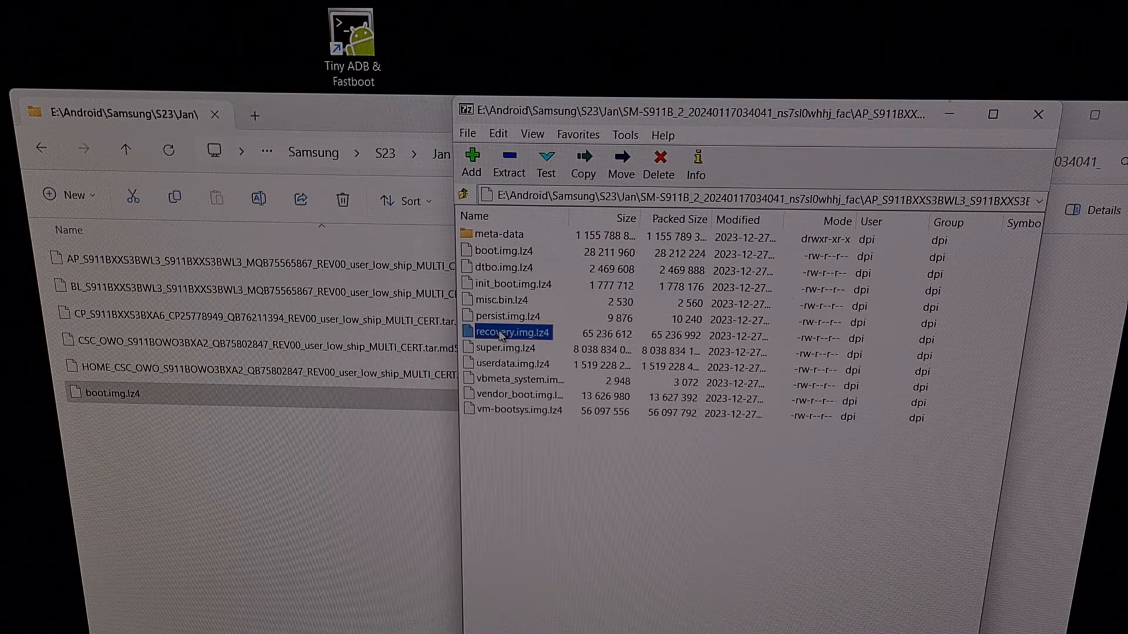
pyautogui.click(507, 348)
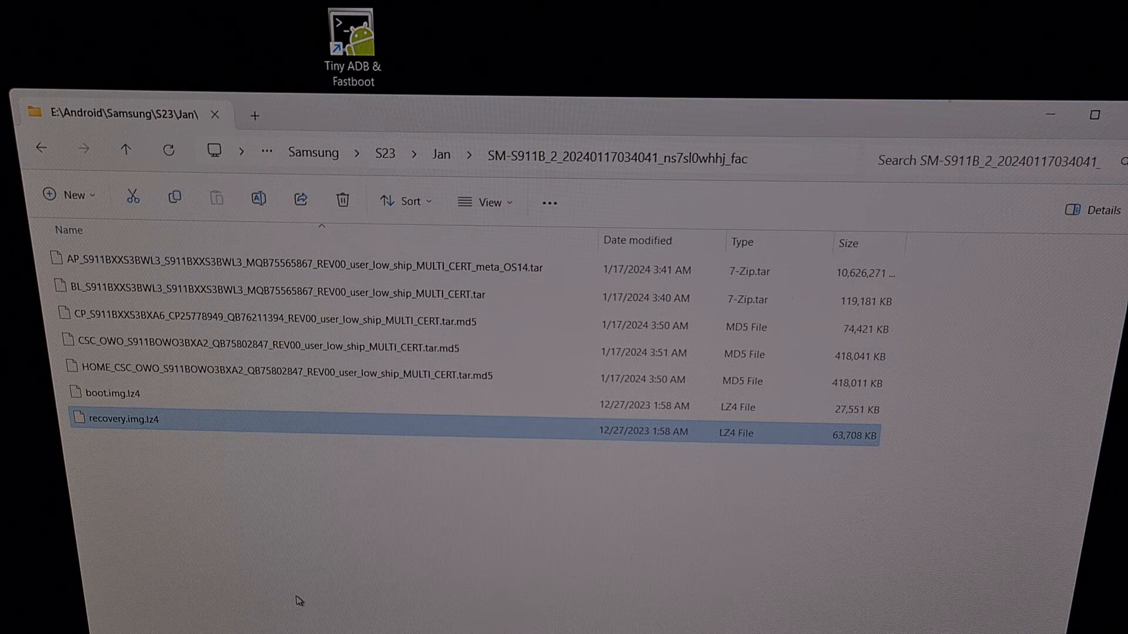
pyautogui.moveTo(193, 518)
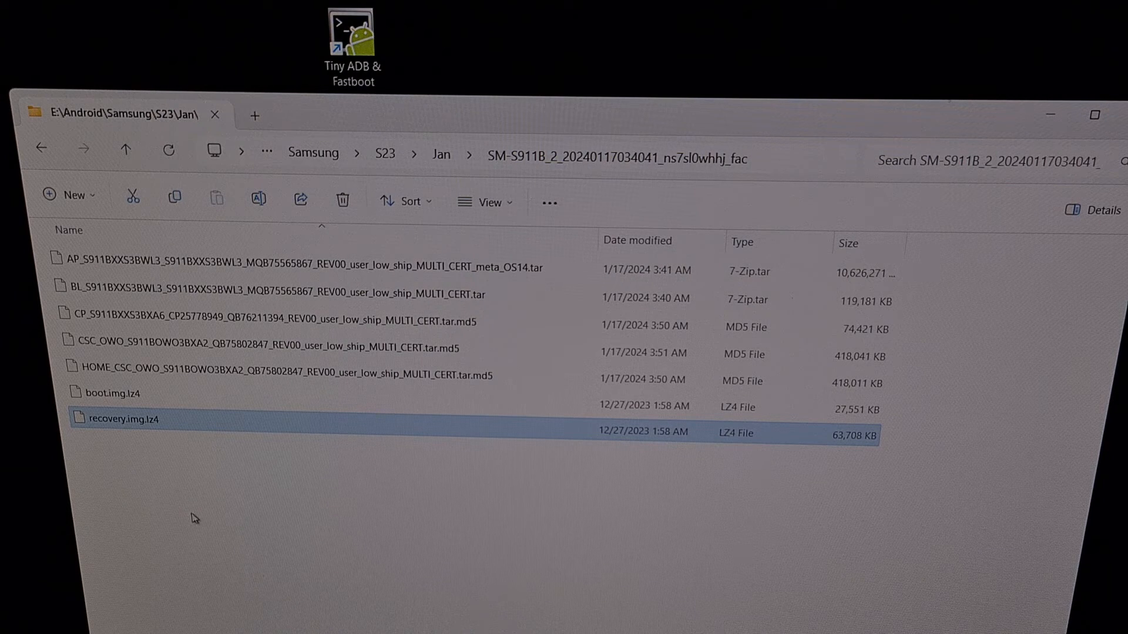
pyautogui.moveTo(143, 459)
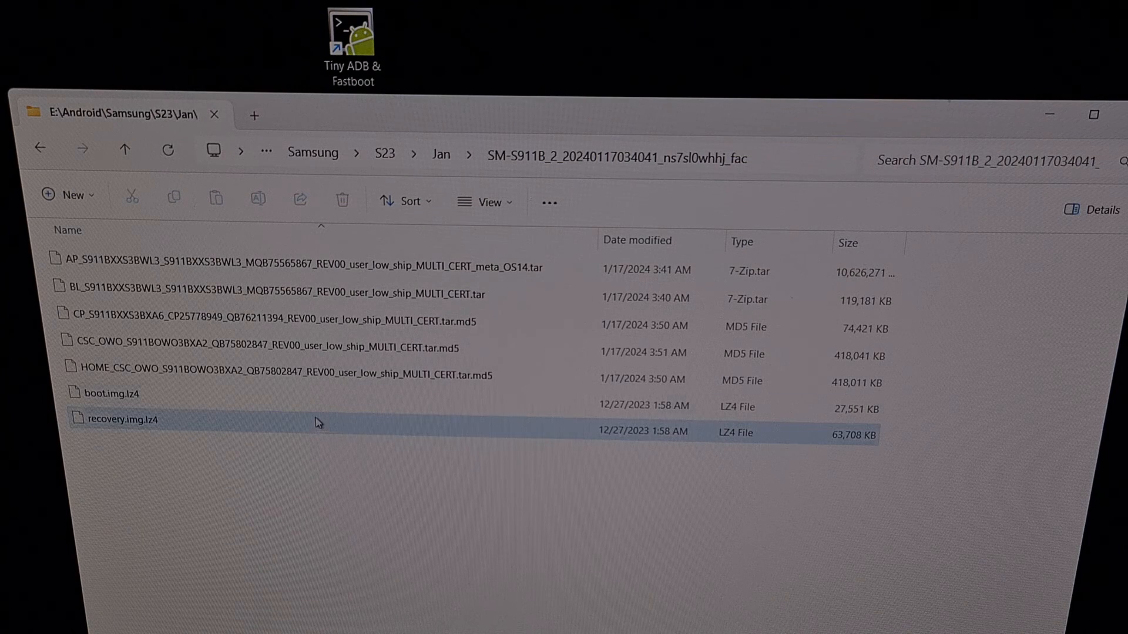
# Step: Check the firmware folder now holds boot.img.lz4 and recovery.img.lz4 beside the AP tar
pyautogui.click(309, 267)
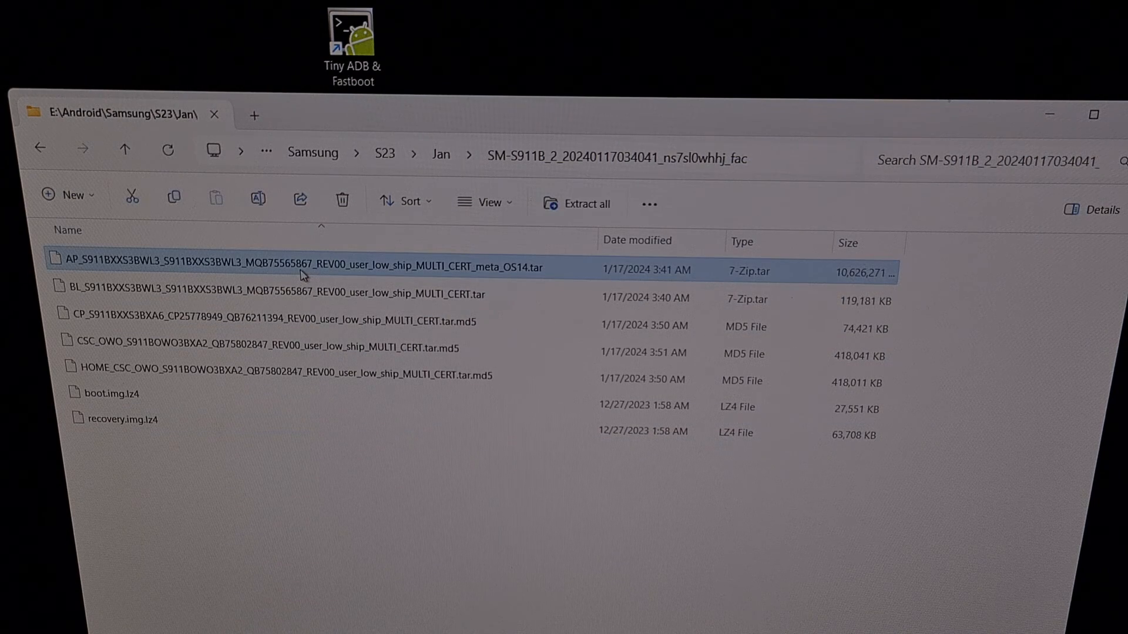